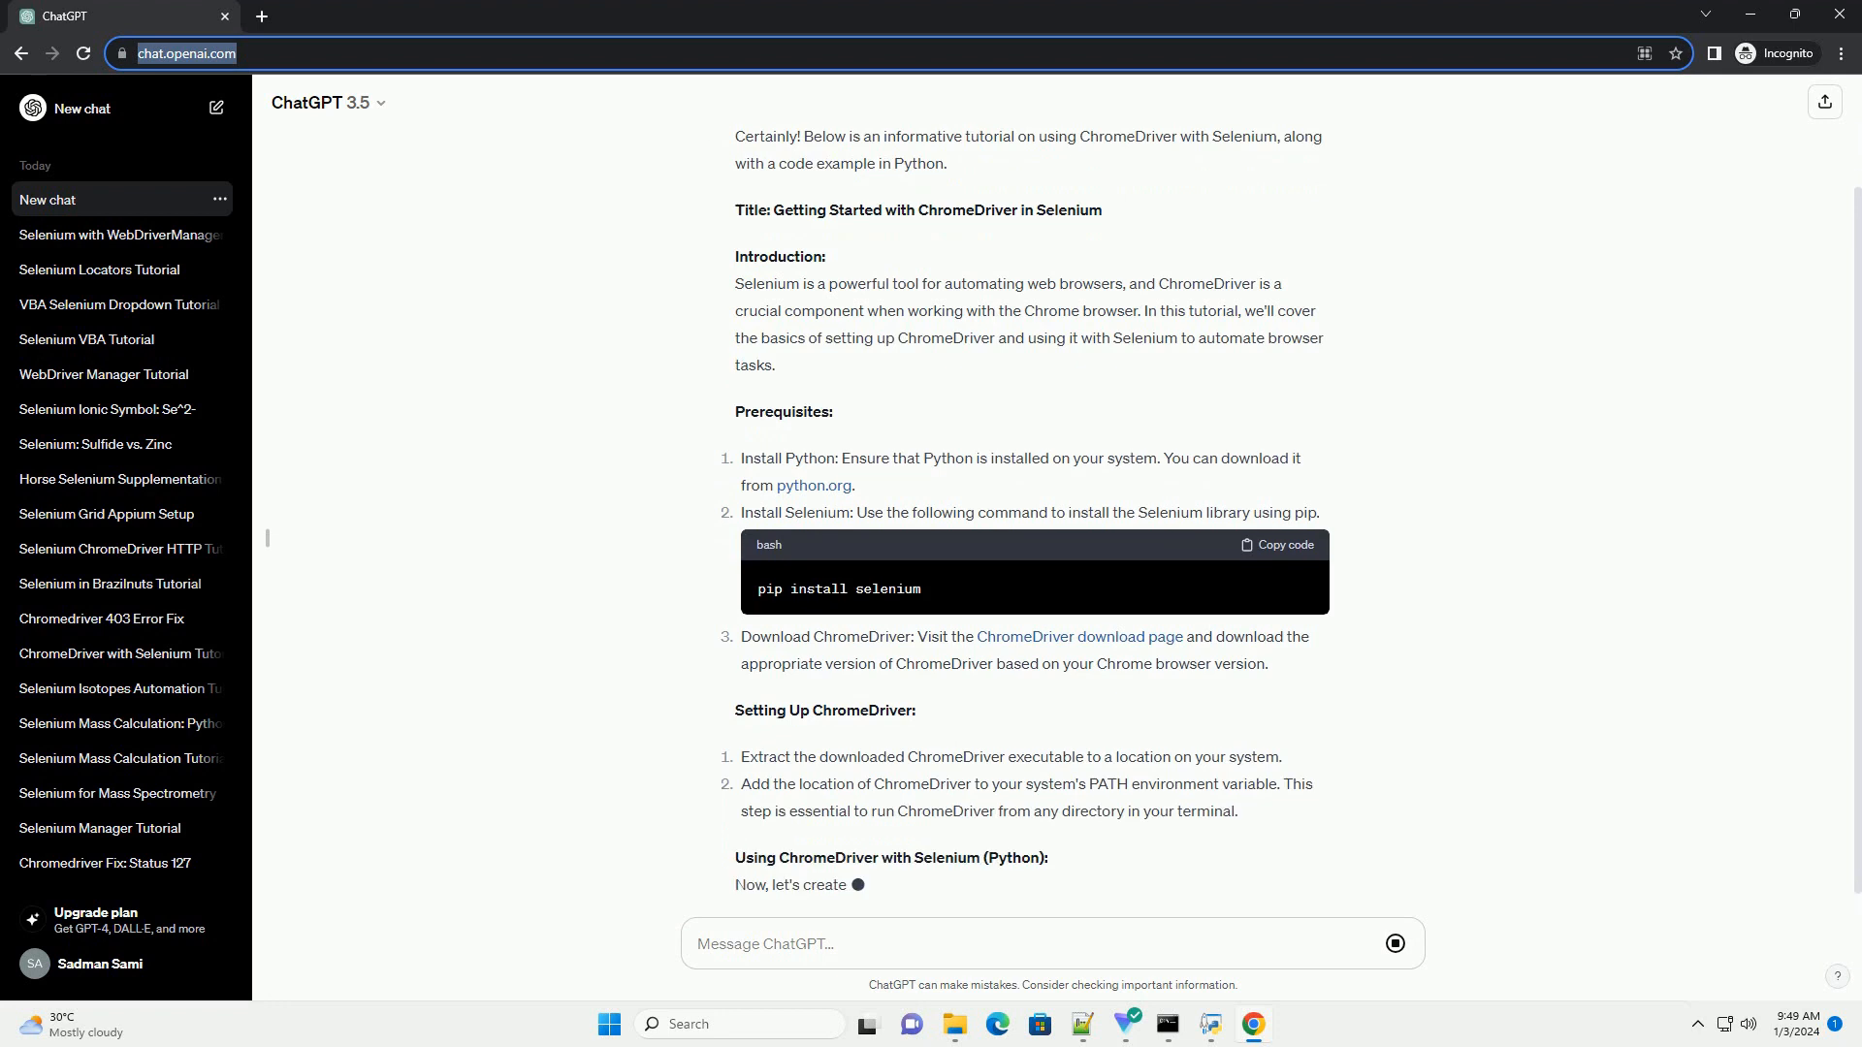
scroll(down, 3)
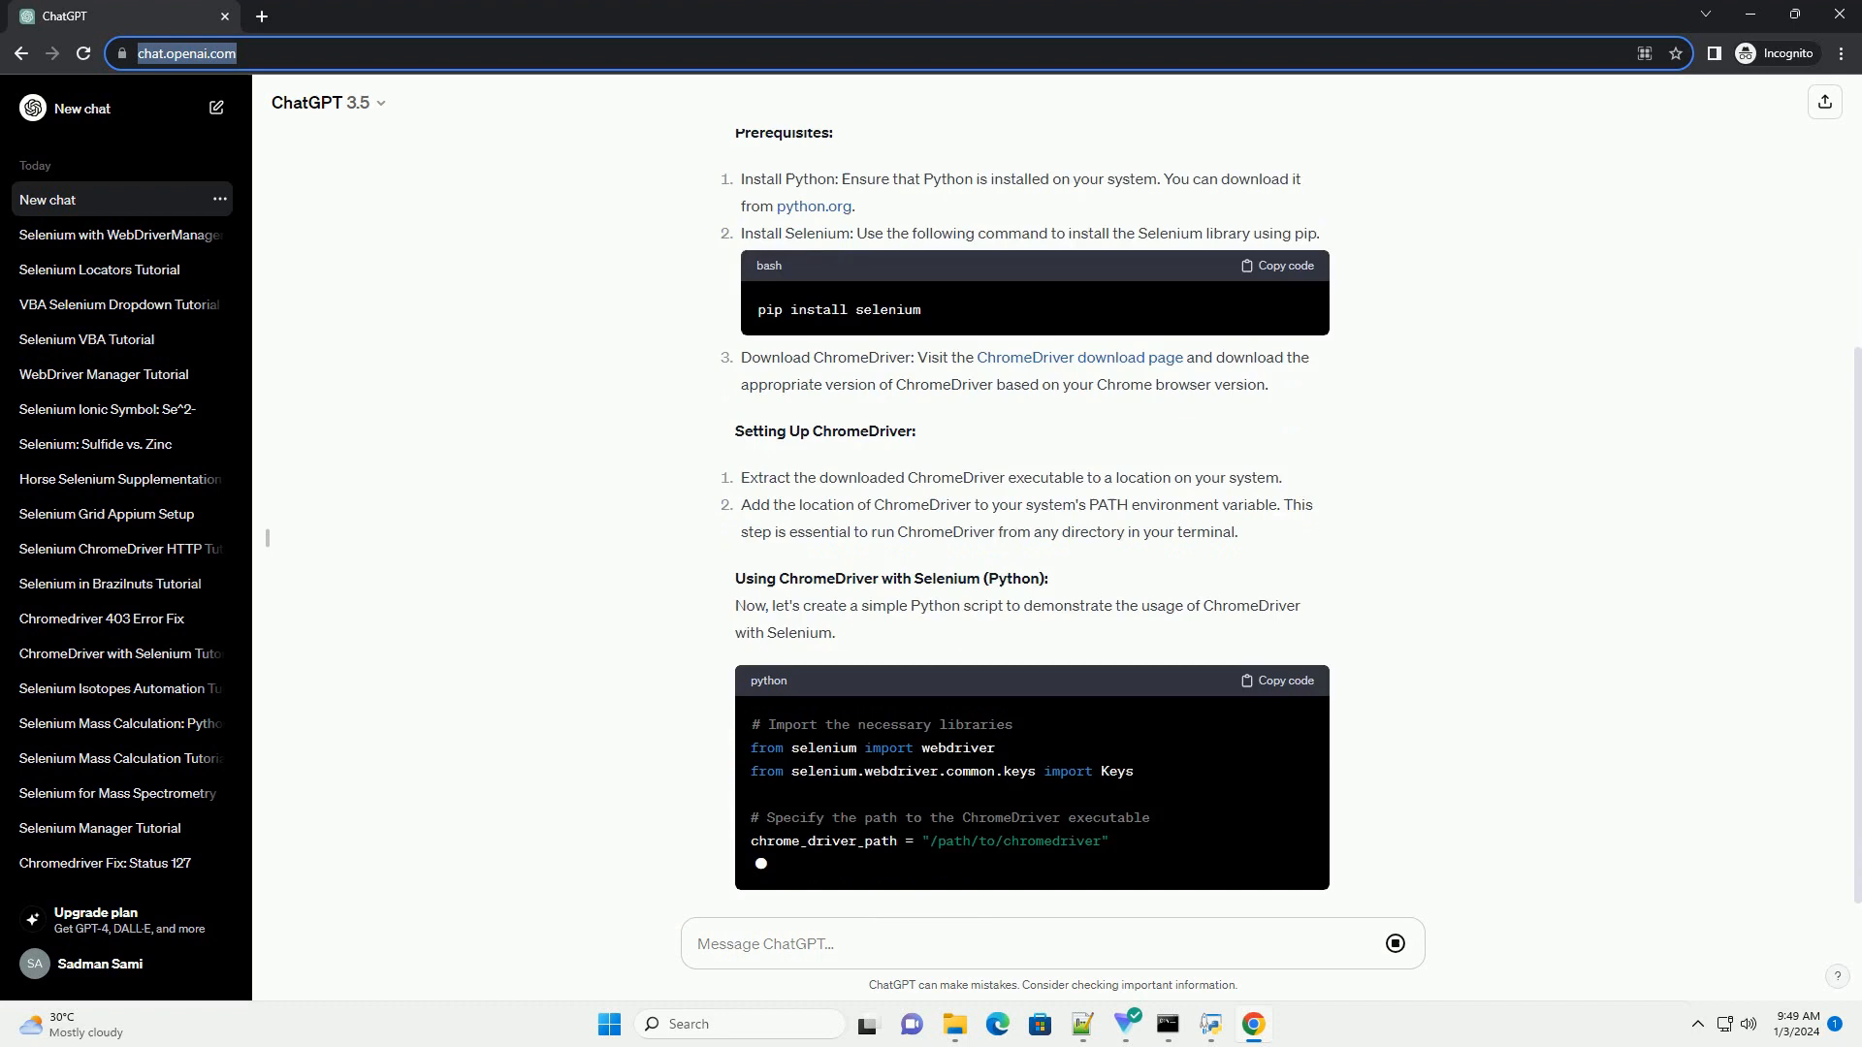
scroll(down, 3)
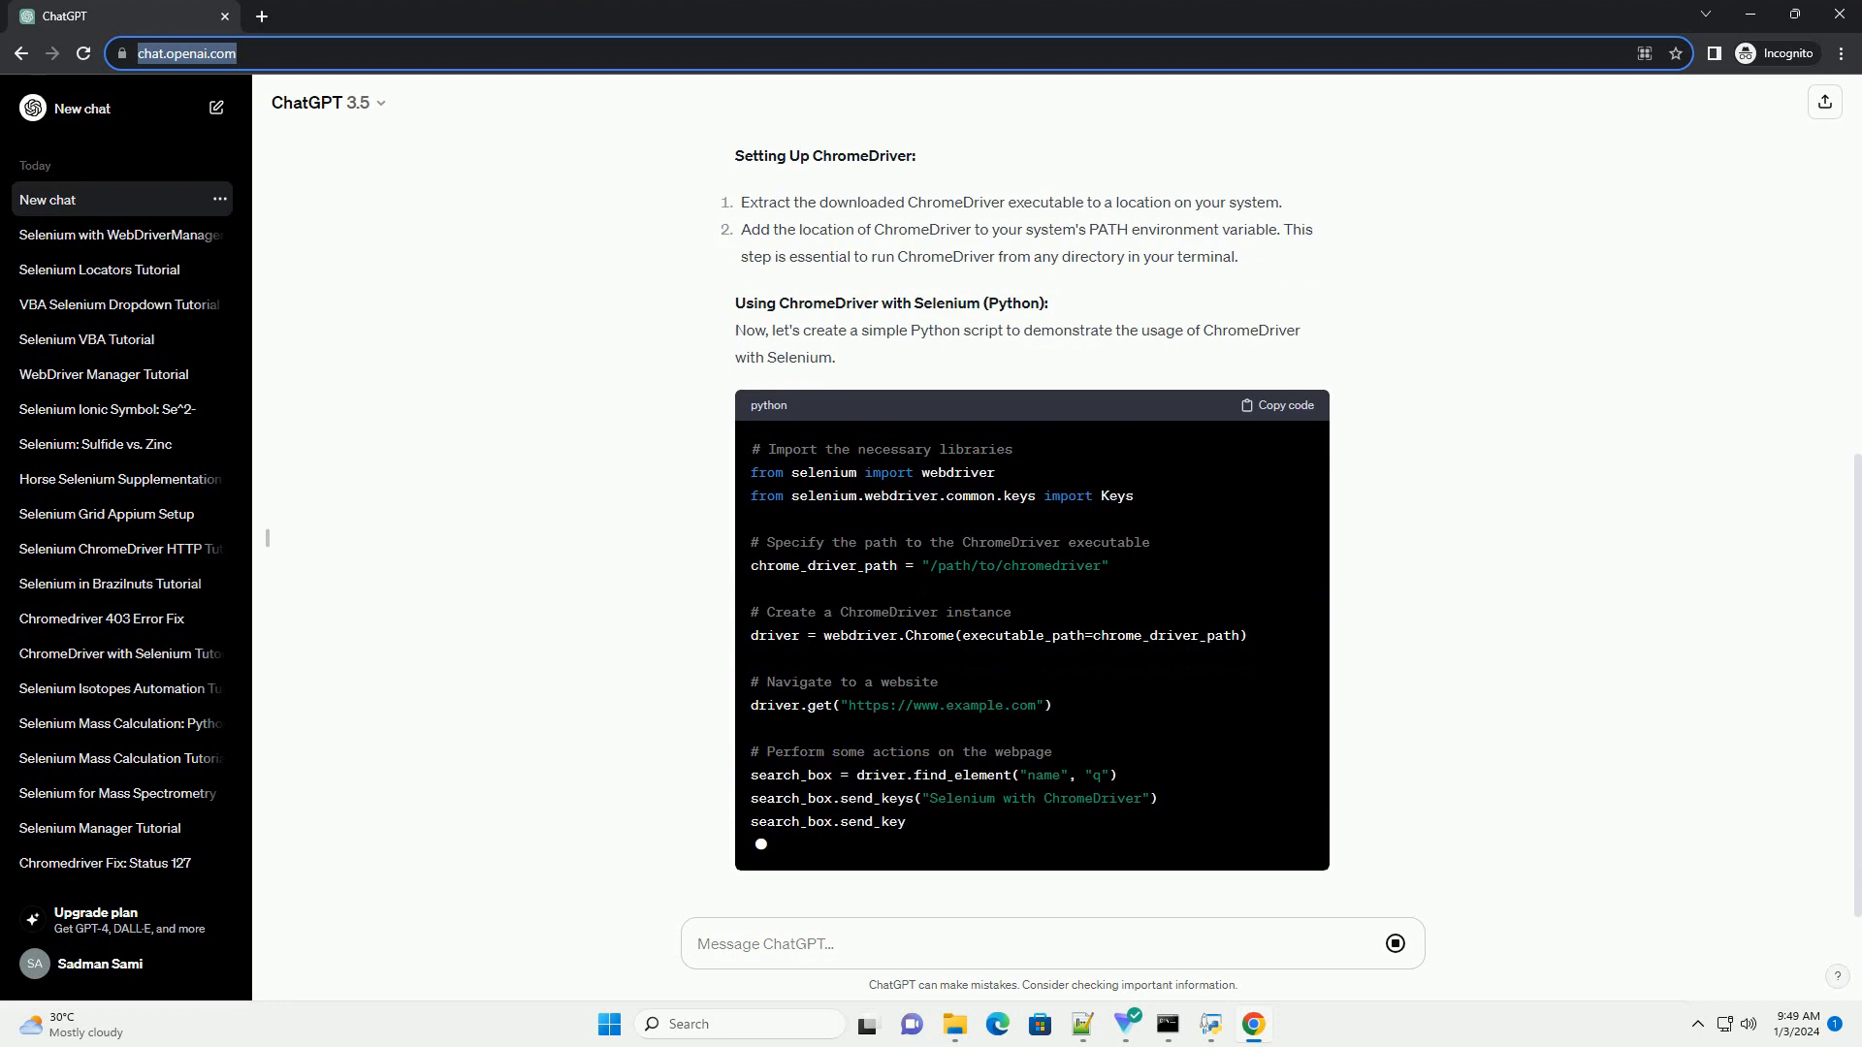
scroll(down, 3)
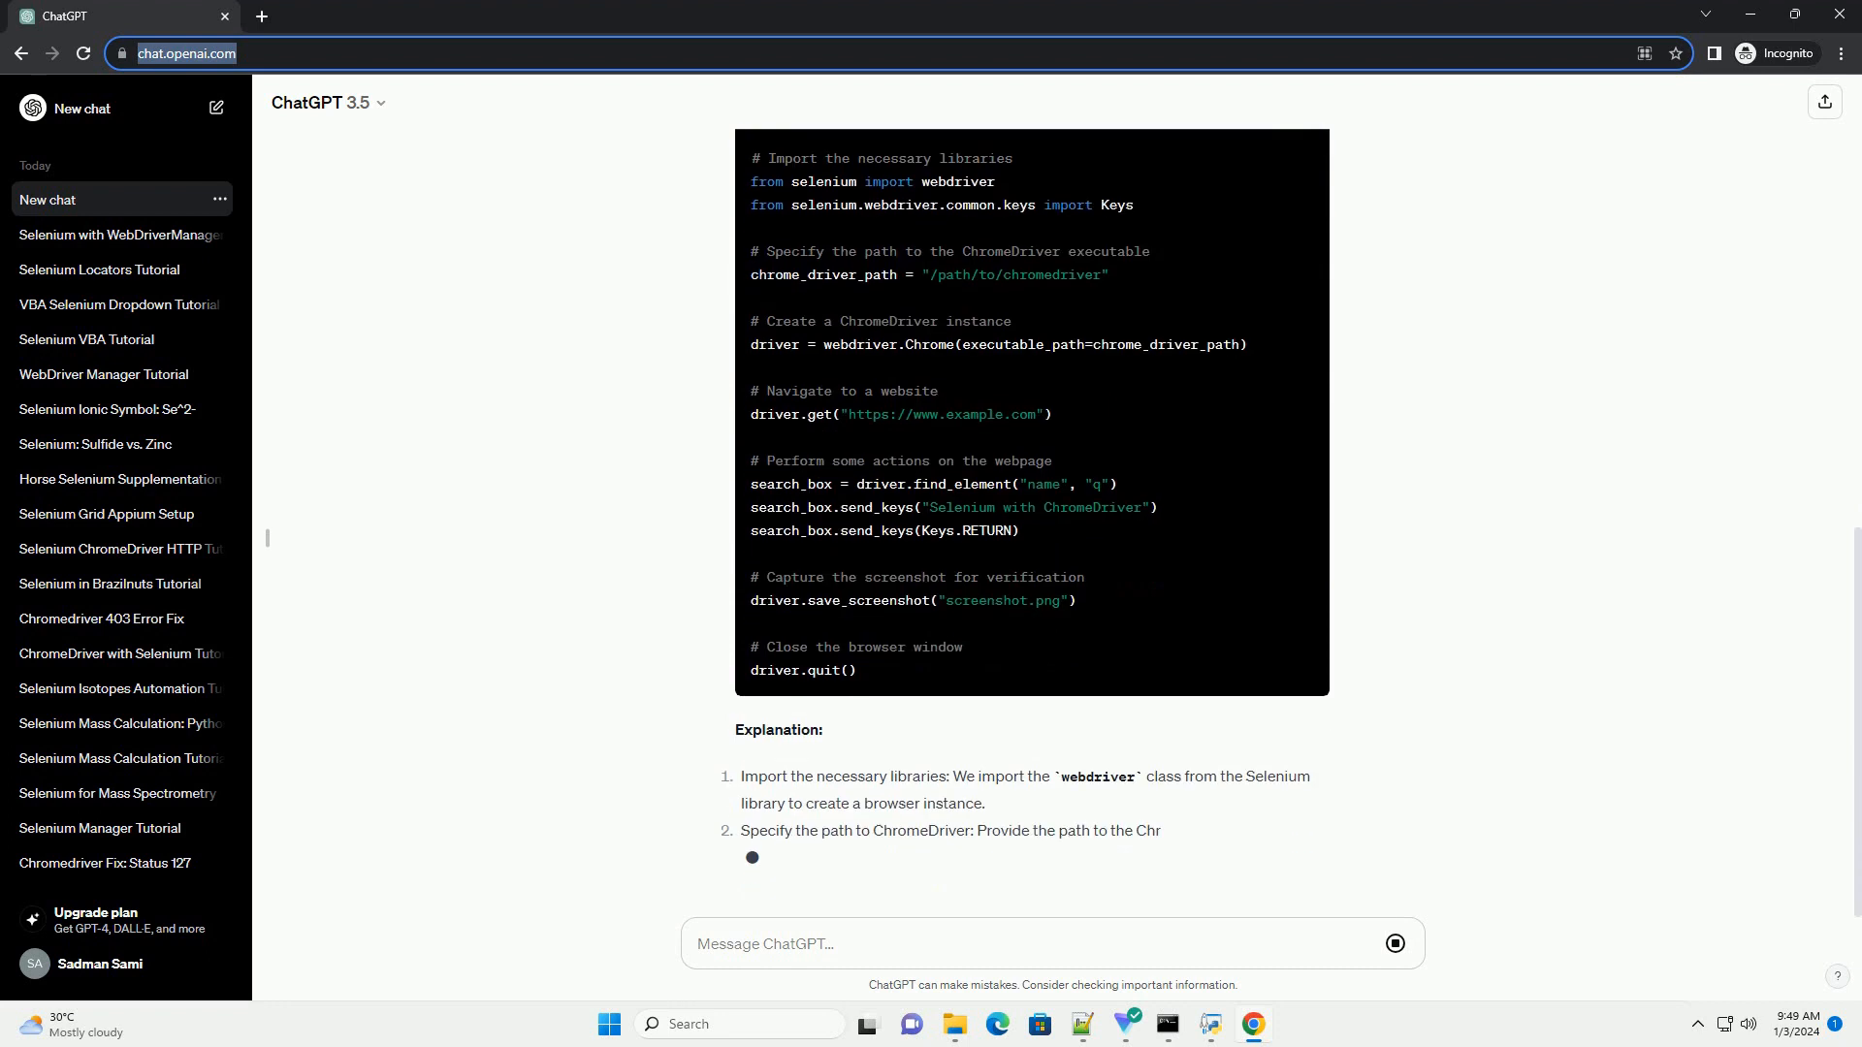
scroll(down, 3)
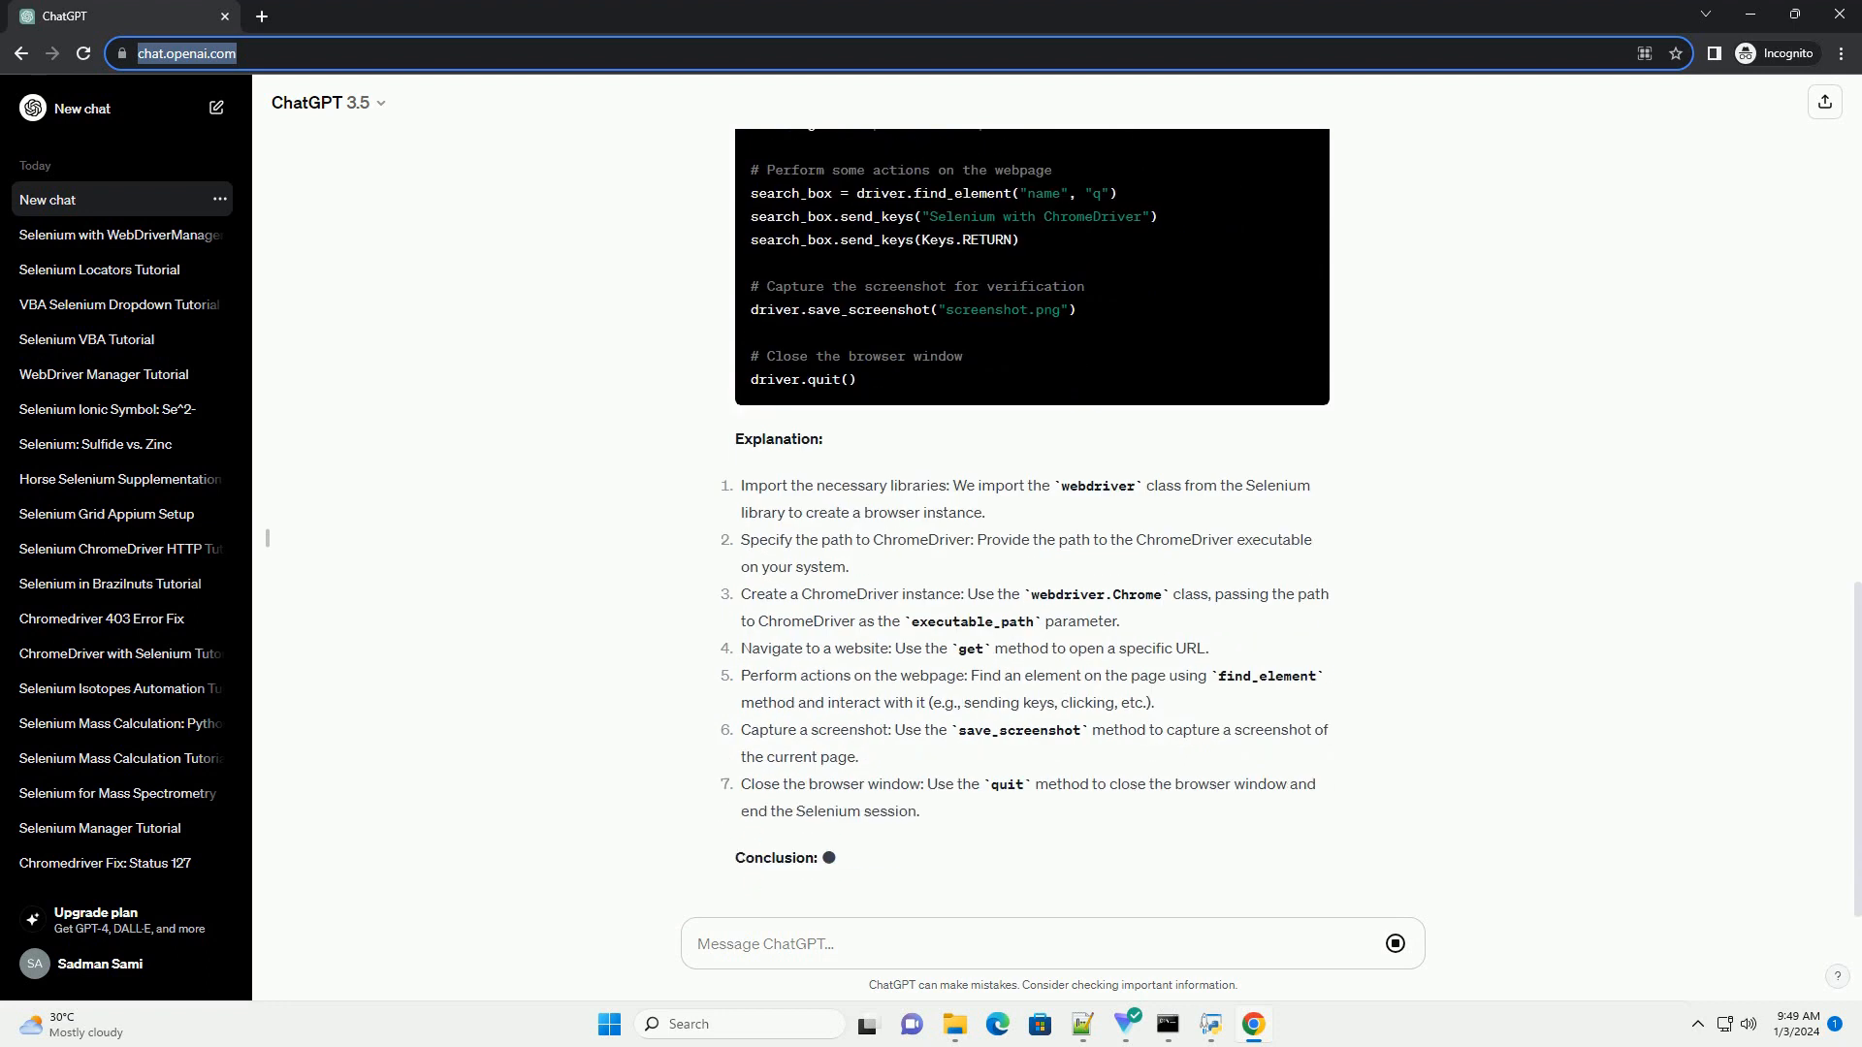
scroll(down, 3)
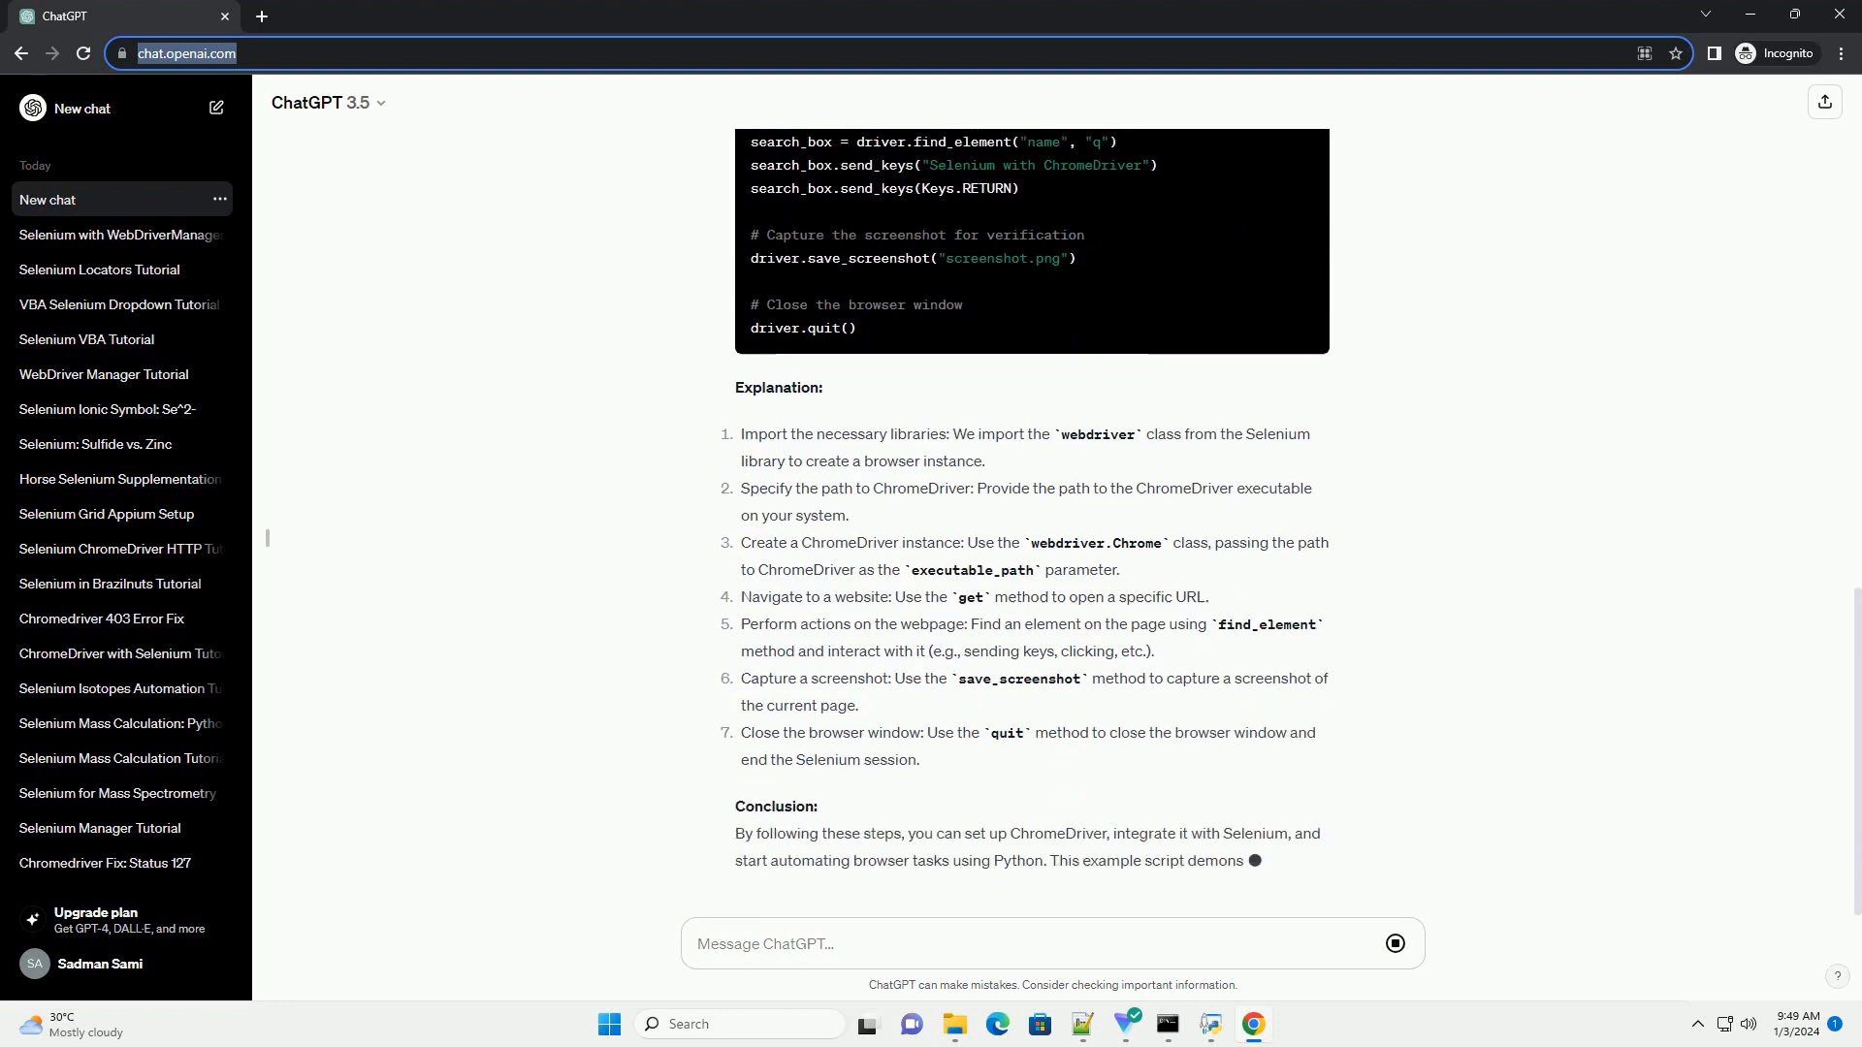